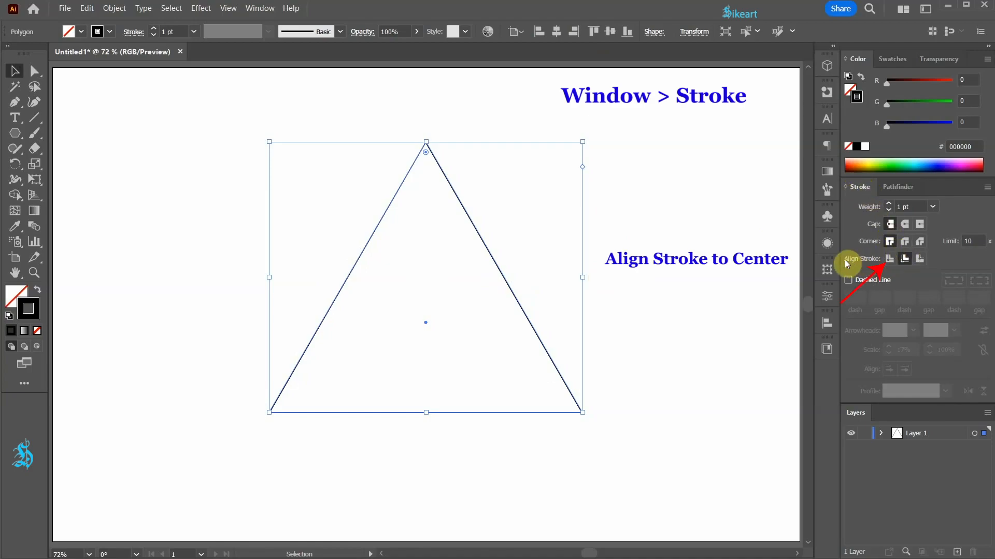
Align the triangle's stroke to the center of its path in the Stroke panel.
left_click(904, 258)
type("90")
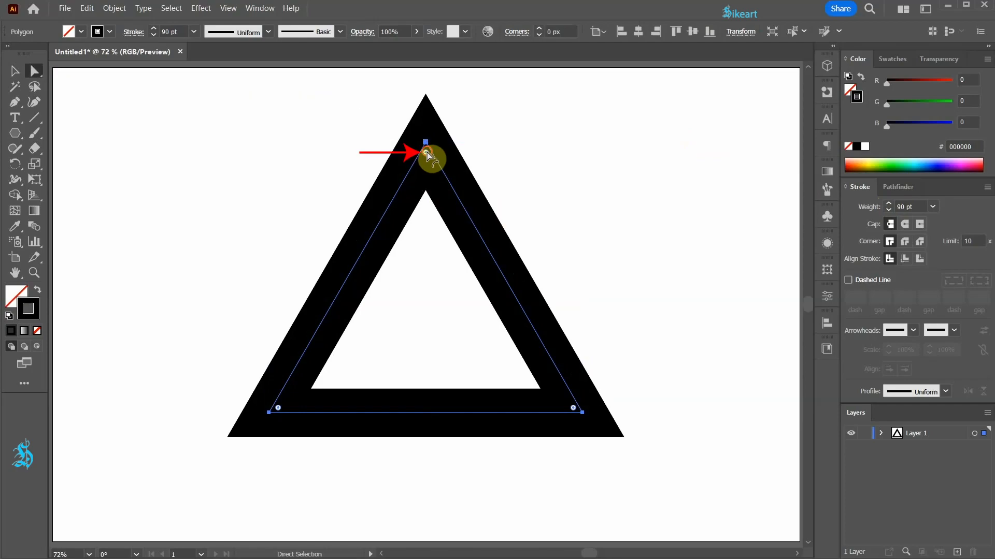